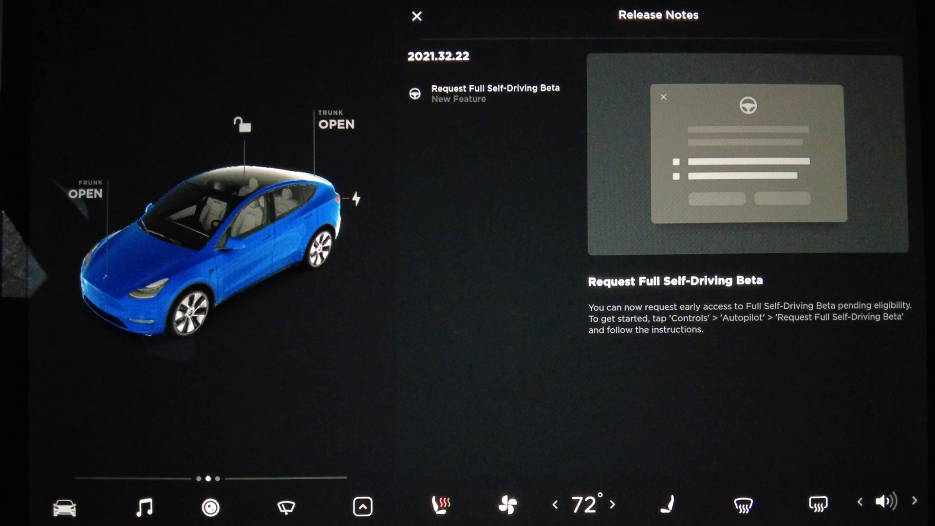
Step: Close the FSD Beta release notes and open the vehicle Controls panel
{"action": "left_click", "coordinate": [416, 16]}
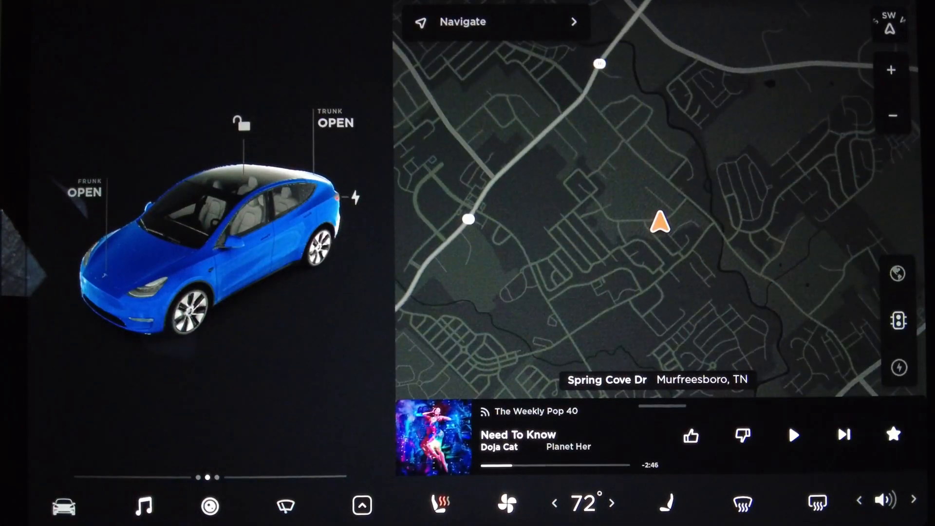
{"action": "left_click", "coordinate": [360, 505]}
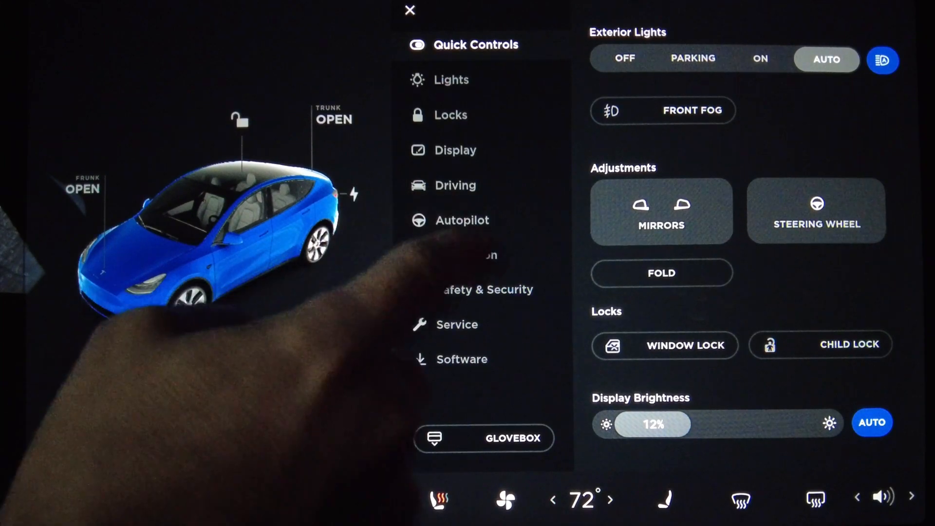
Step: Open Autopilot settings and request Full Self-Driving Beta to show the early-access terms
{"action": "left_click", "coordinate": [461, 220]}
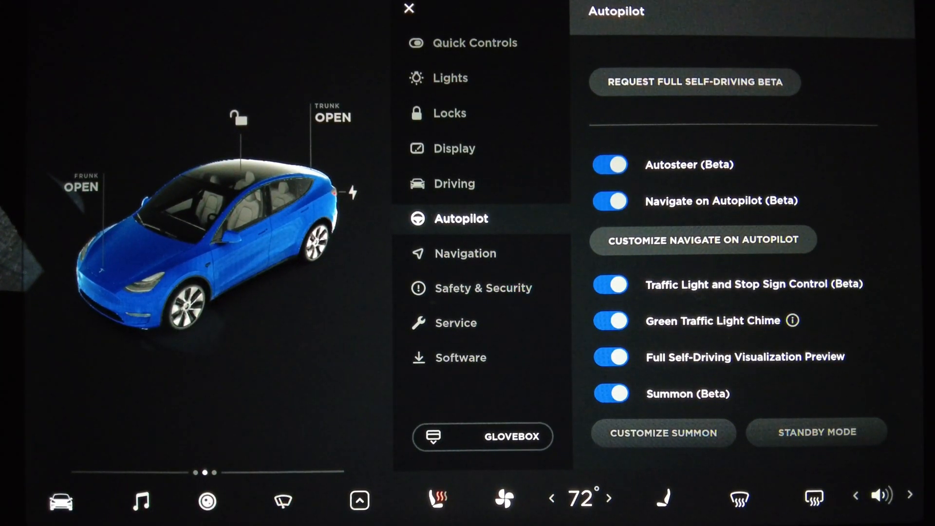
{"action": "left_click", "coordinate": [694, 82]}
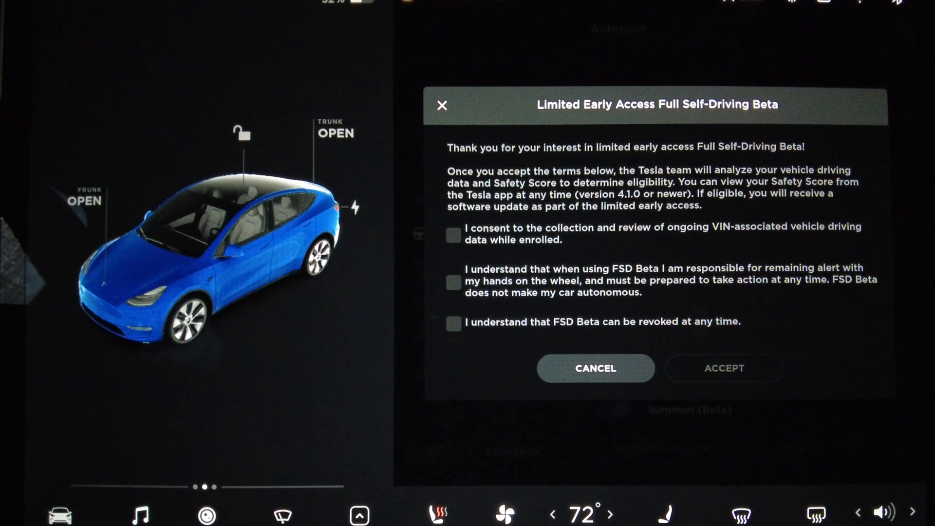
Step: Tick the data-collection, driver-responsibility and revocation consents in the FSD Beta dialog
{"action": "left_click", "coordinate": [452, 235]}
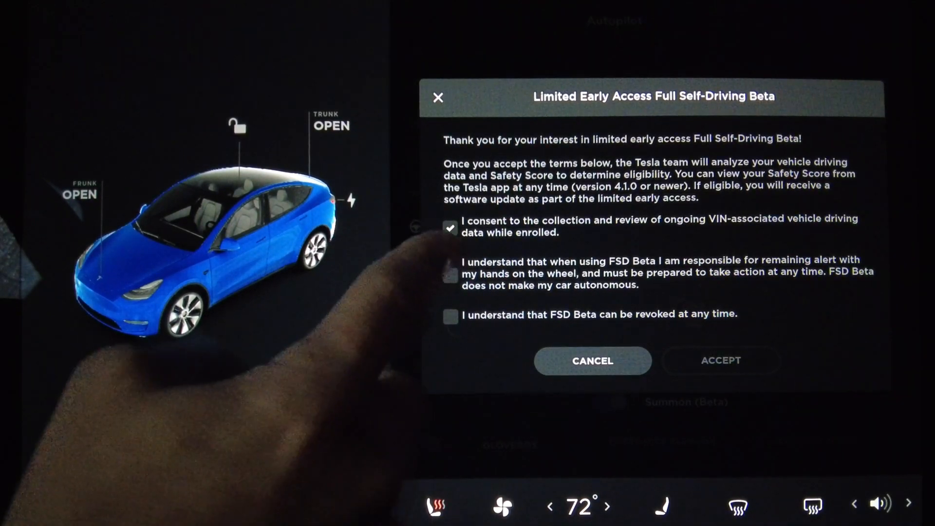
{"action": "left_click", "coordinate": [450, 274]}
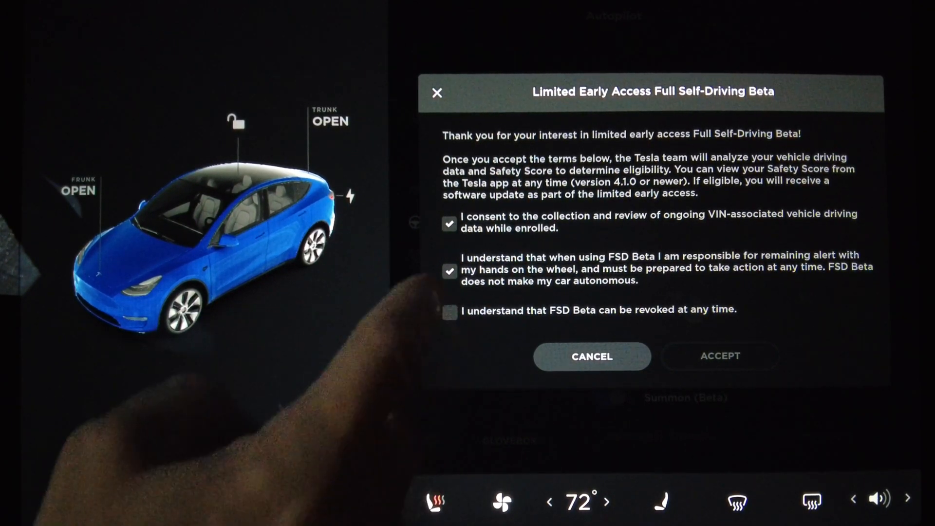
{"action": "left_click", "coordinate": [449, 310]}
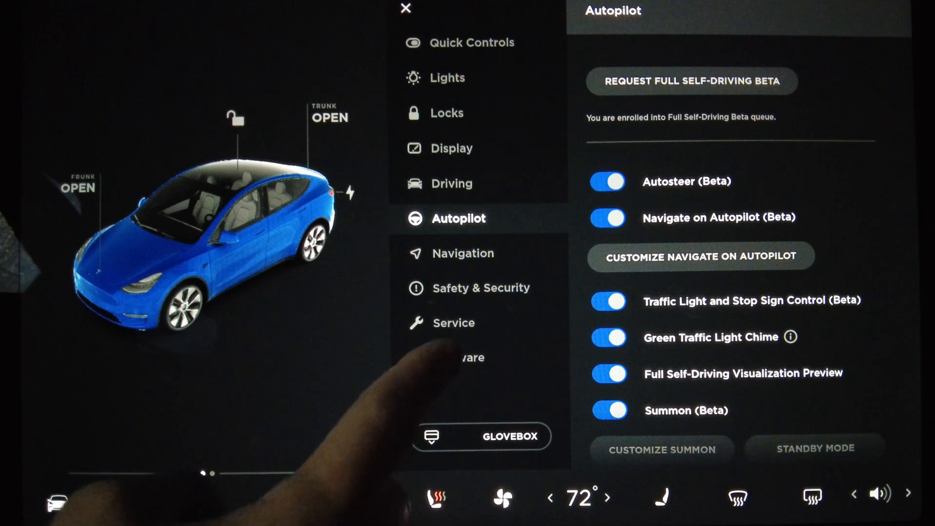
Step: Open the release notes for software version 2021.32.22 from the Software page
{"action": "left_click", "coordinate": [459, 357]}
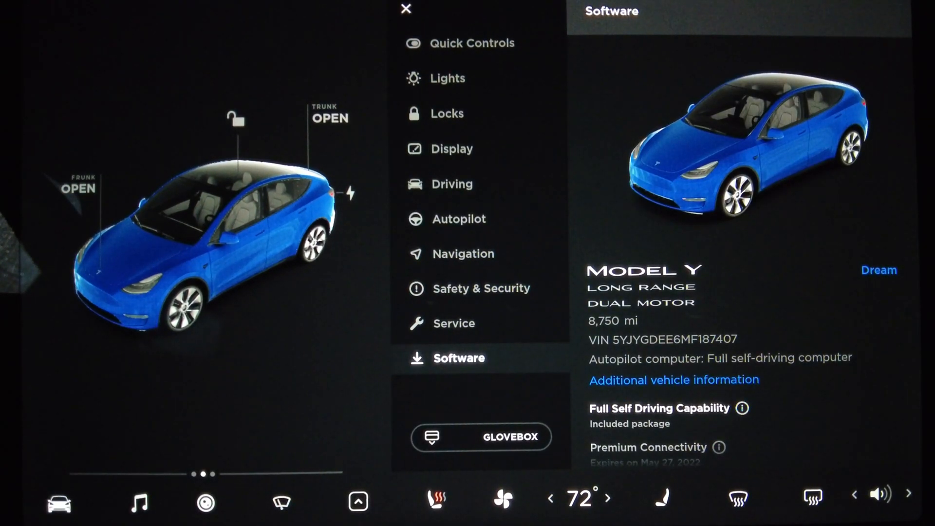
{"action": "scroll", "scroll_direction": "down", "scroll_amount": 3}
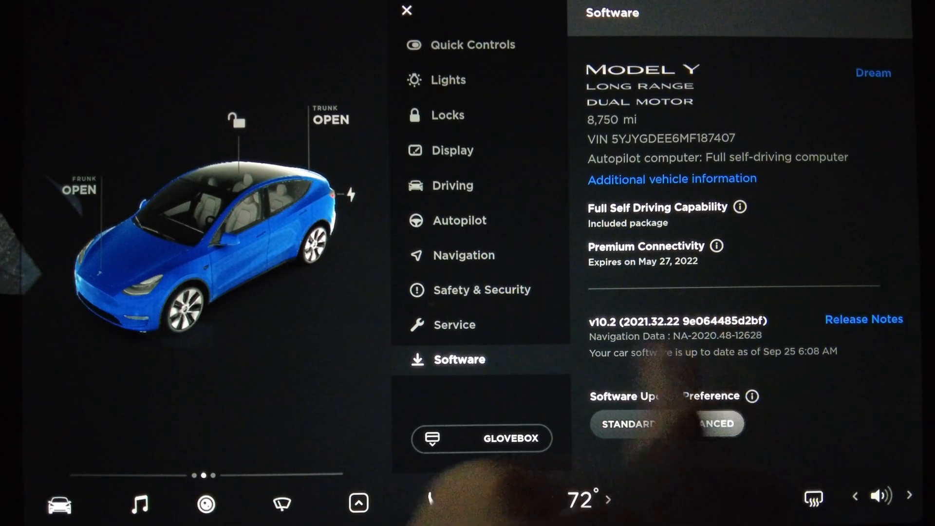
{"action": "left_click", "coordinate": [706, 425]}
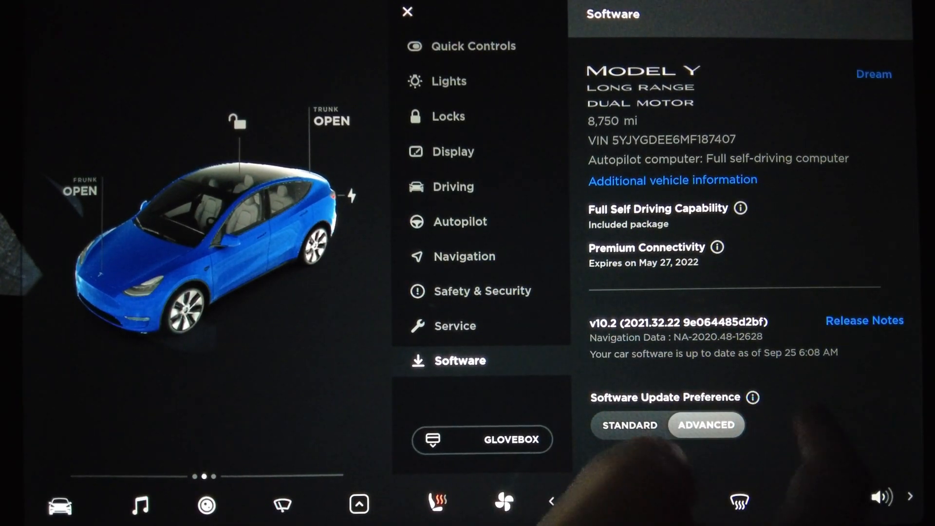
{"action": "scroll", "scroll_direction": "down", "scroll_amount": 3}
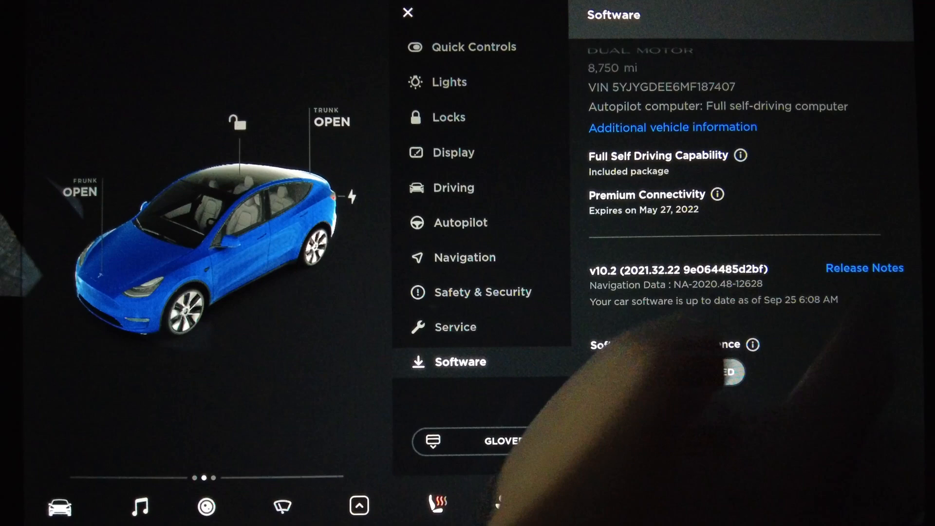
{"action": "left_click", "coordinate": [408, 12]}
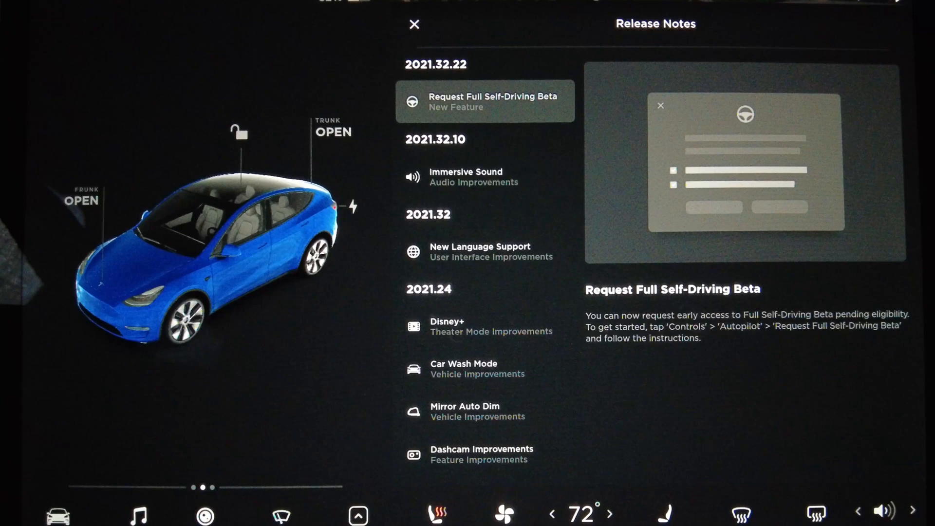
{"action": "scroll", "scroll_direction": "down", "scroll_amount": 3}
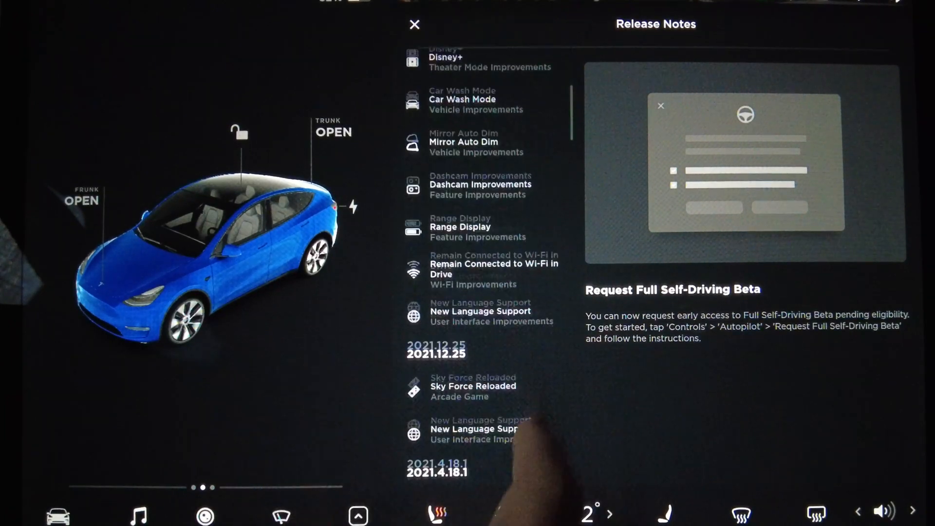
{"action": "scroll", "scroll_direction": "down", "scroll_amount": 3}
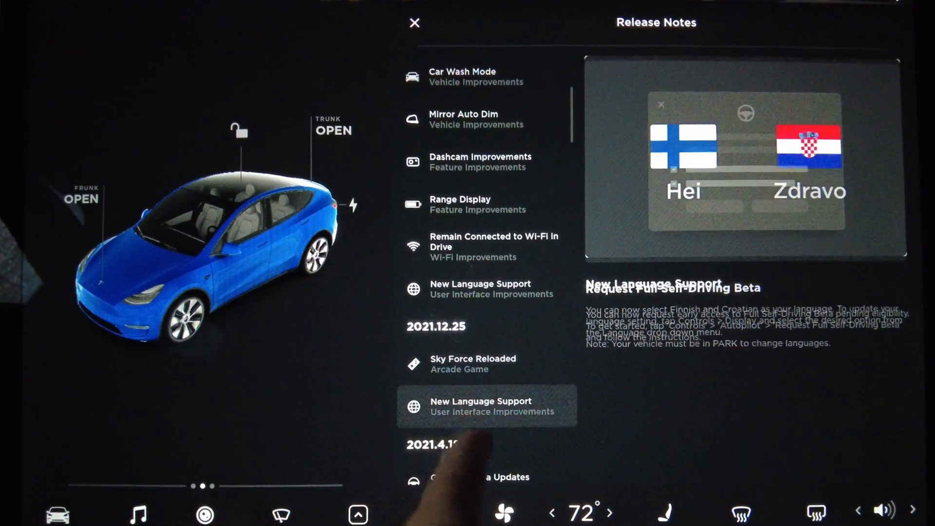
{"action": "left_click", "coordinate": [473, 363]}
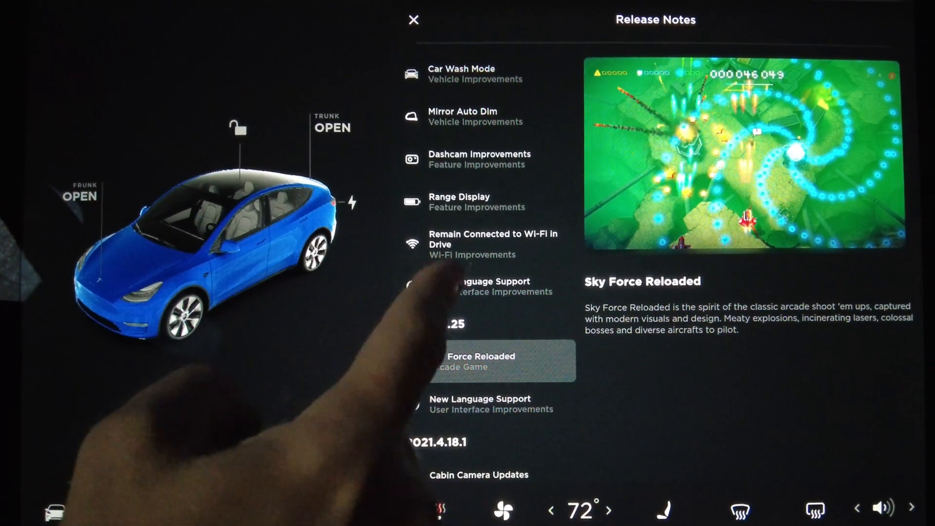
{"action": "left_click", "coordinate": [478, 286]}
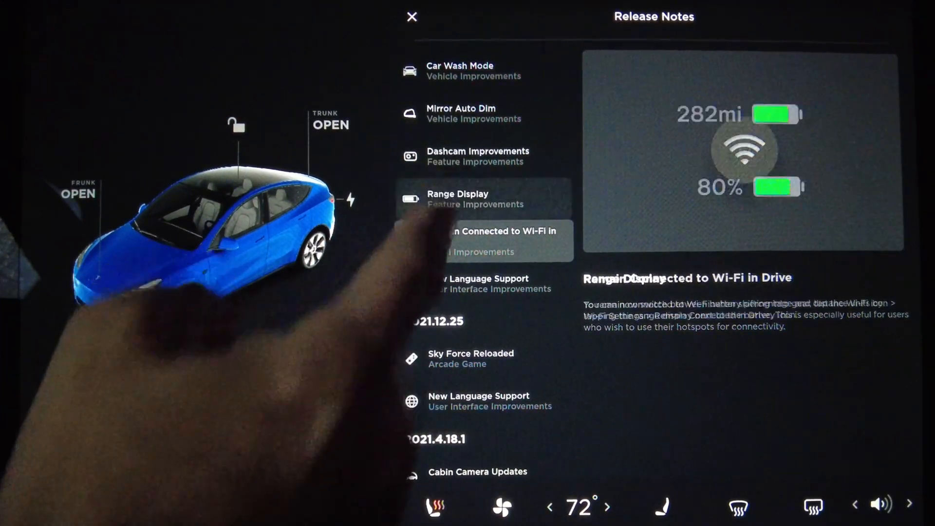
{"action": "left_click", "coordinate": [483, 198]}
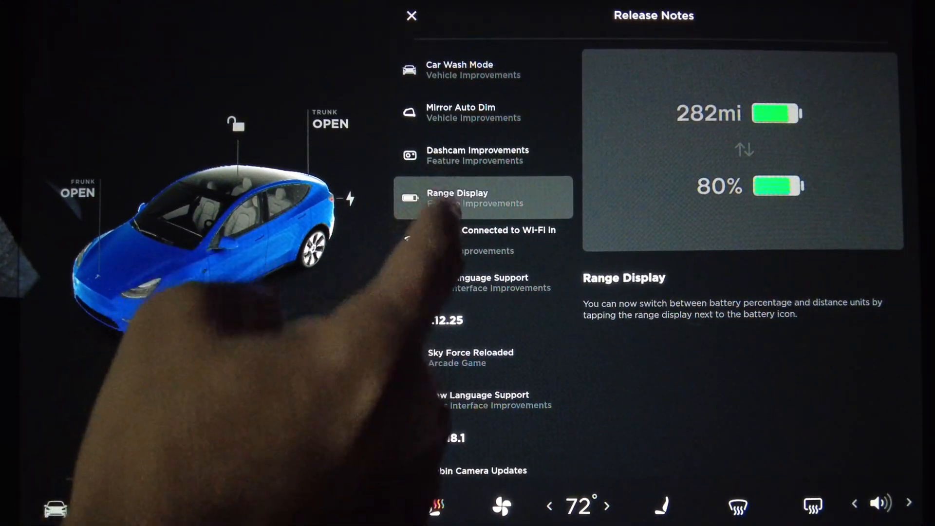
{"action": "scroll", "scroll_direction": "down", "scroll_amount": 3}
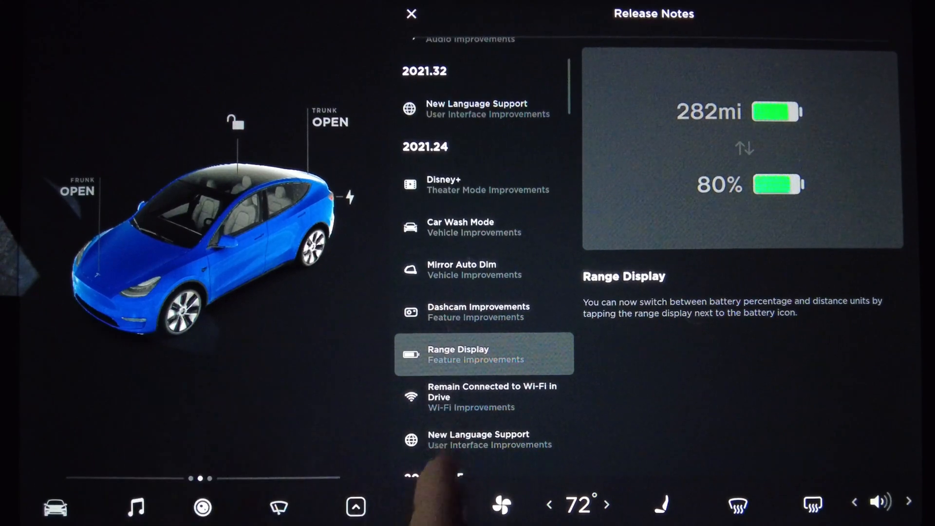
{"action": "left_click", "coordinate": [477, 311]}
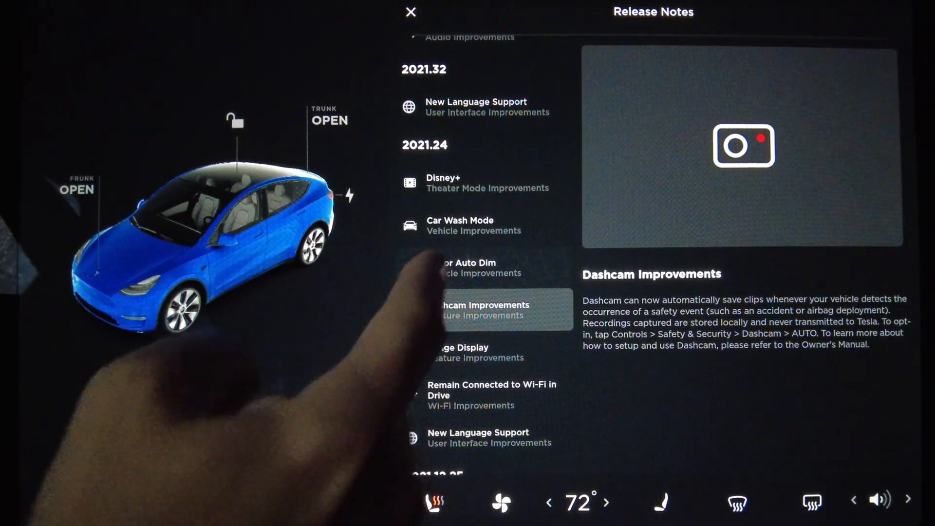
{"action": "left_click", "coordinate": [459, 267]}
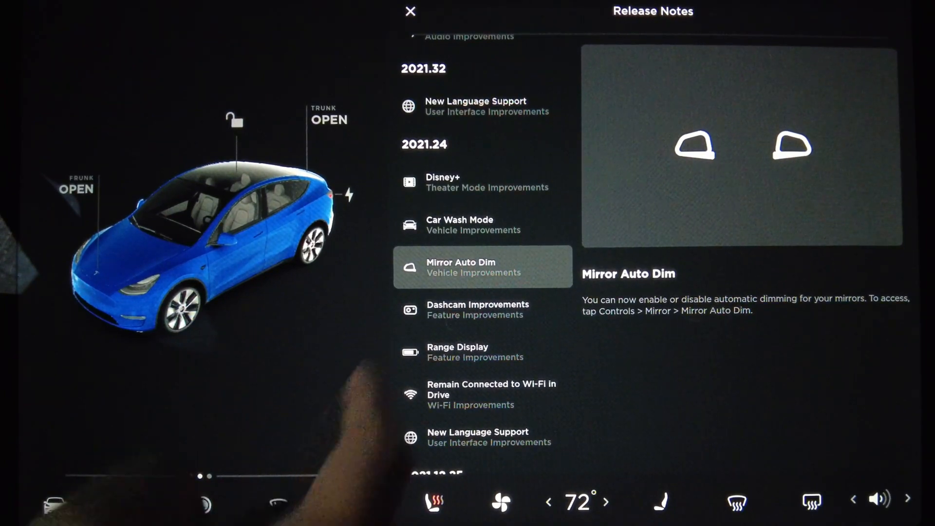
{"action": "left_click", "coordinate": [482, 224]}
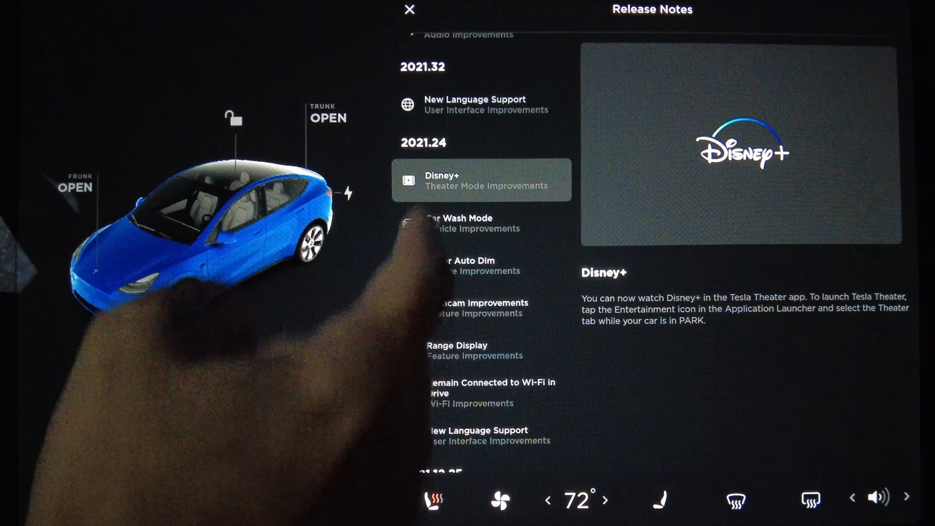
{"action": "left_click", "coordinate": [480, 104]}
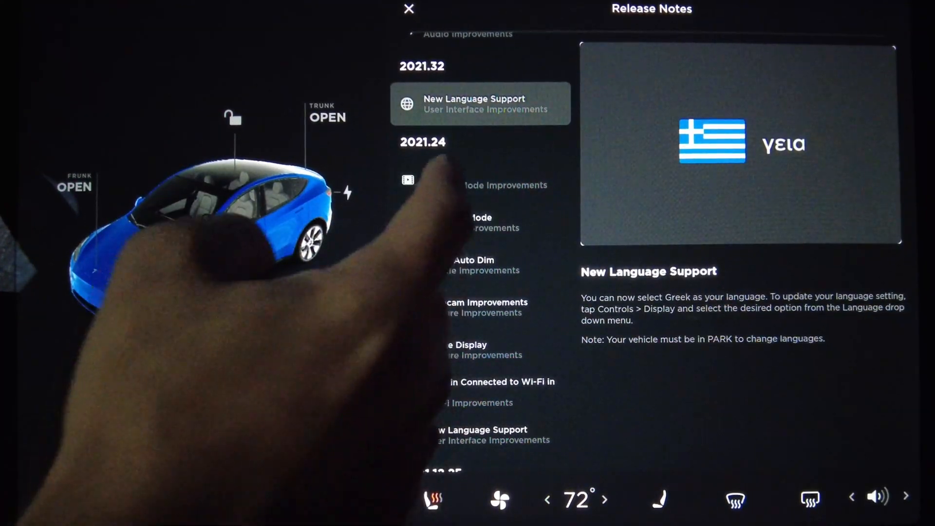
{"action": "scroll", "scroll_direction": "down", "scroll_amount": 3}
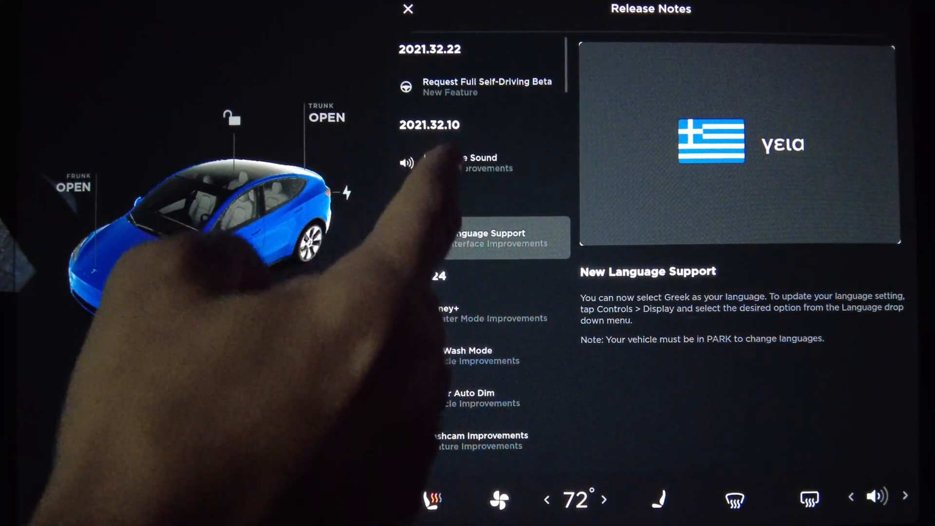
{"action": "left_click", "coordinate": [478, 161]}
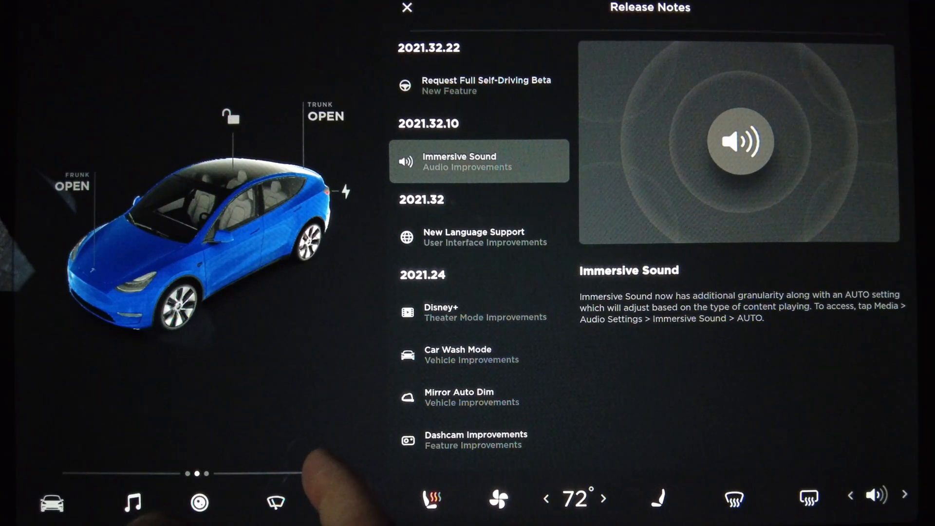
{"action": "left_click", "coordinate": [485, 85]}
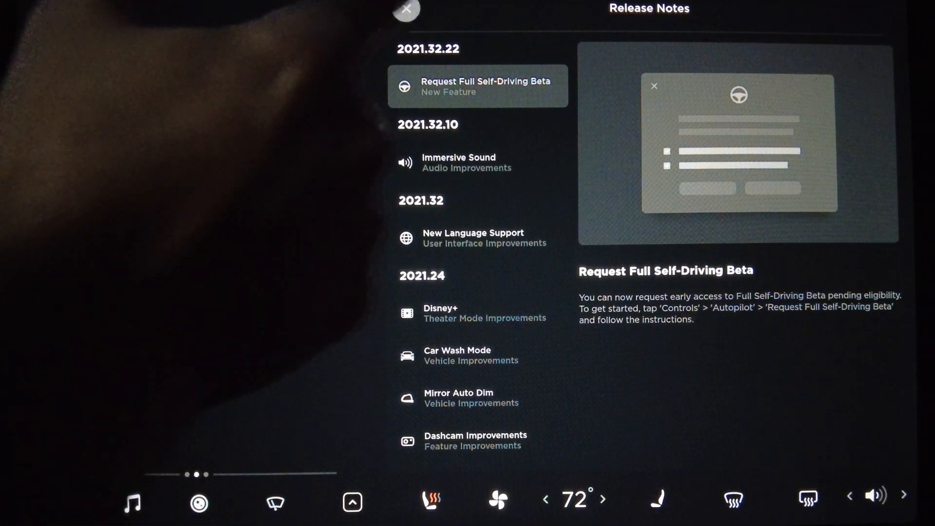
Step: Close the release notes and scroll to the game update downloading at 4.4 MB/s
{"action": "left_click", "coordinate": [406, 10]}
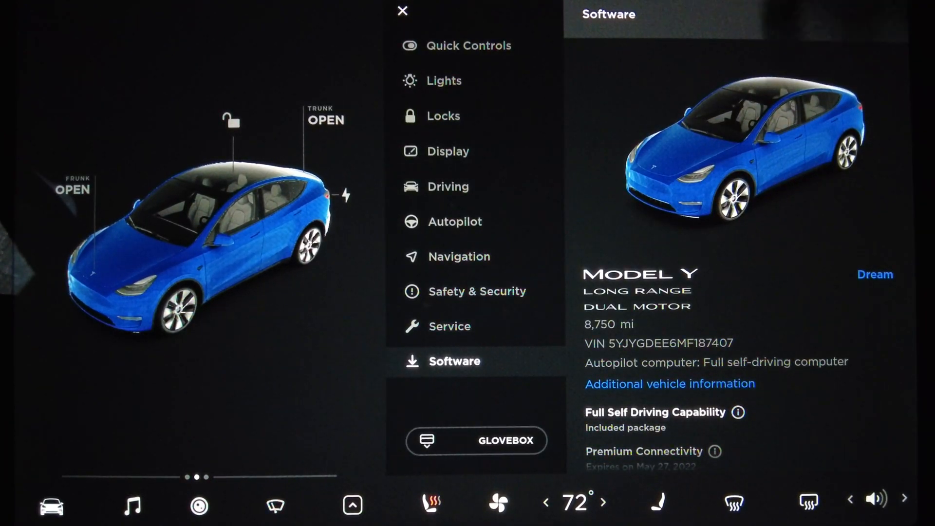
{"action": "scroll", "scroll_direction": "down", "scroll_amount": 3}
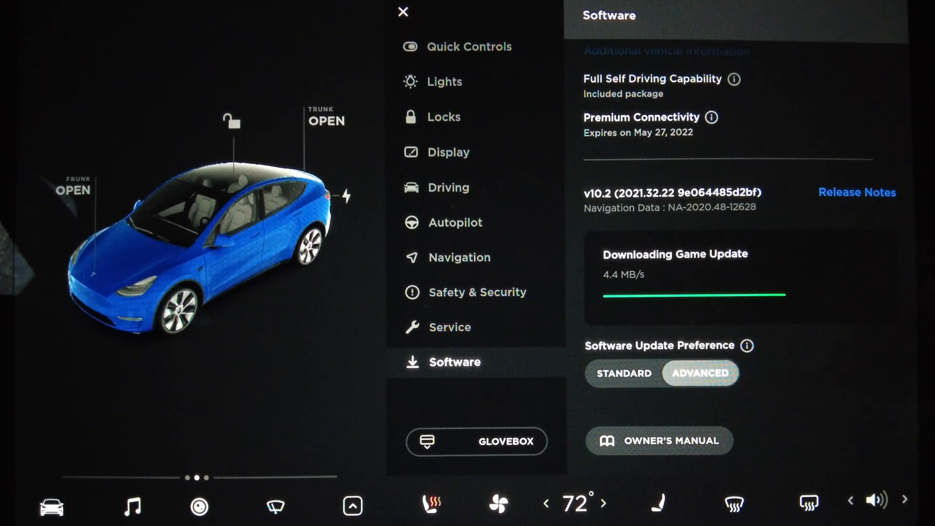